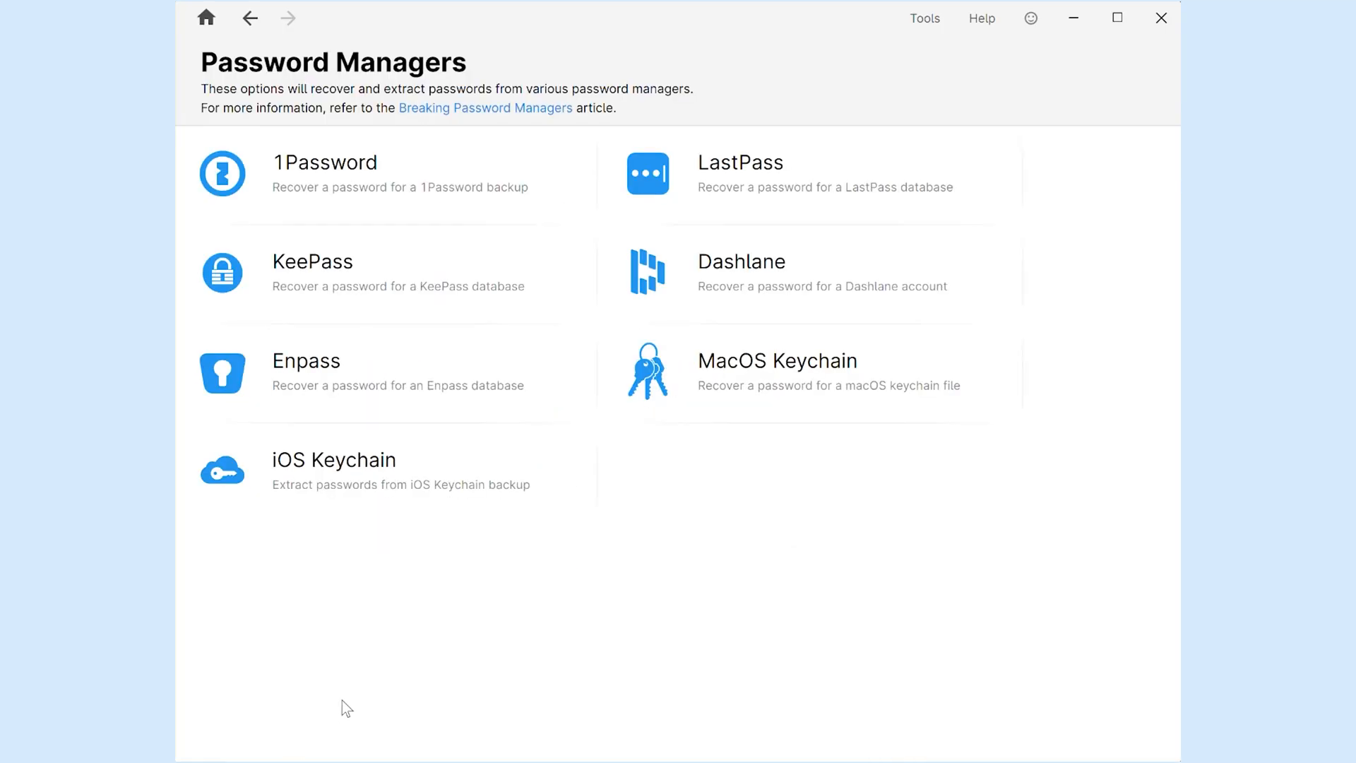
- Start Enpass password recovery from the case's ENPASS 6 Vaults folder and list its vault accounts
{"action": "left_click", "coordinate": [306, 361]}
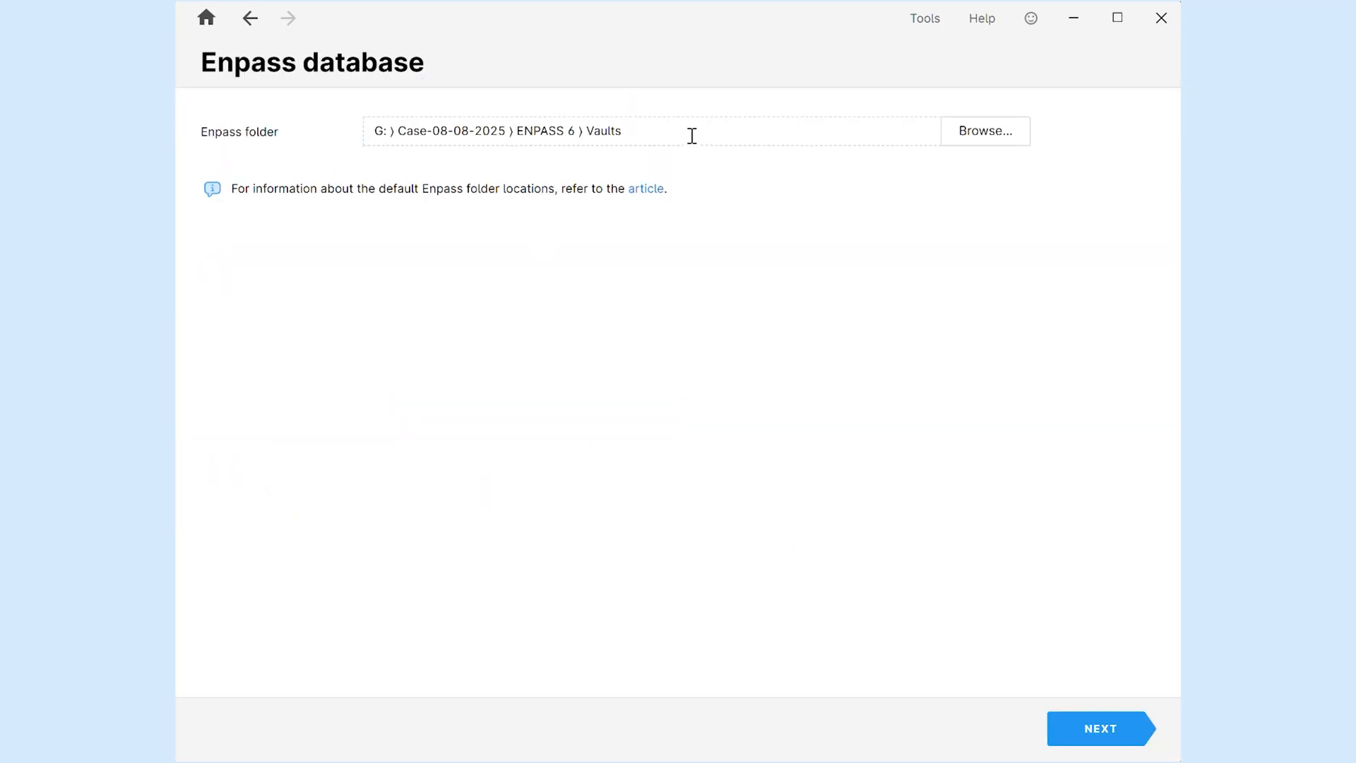
{"action": "triple_click", "coordinate": [520, 130]}
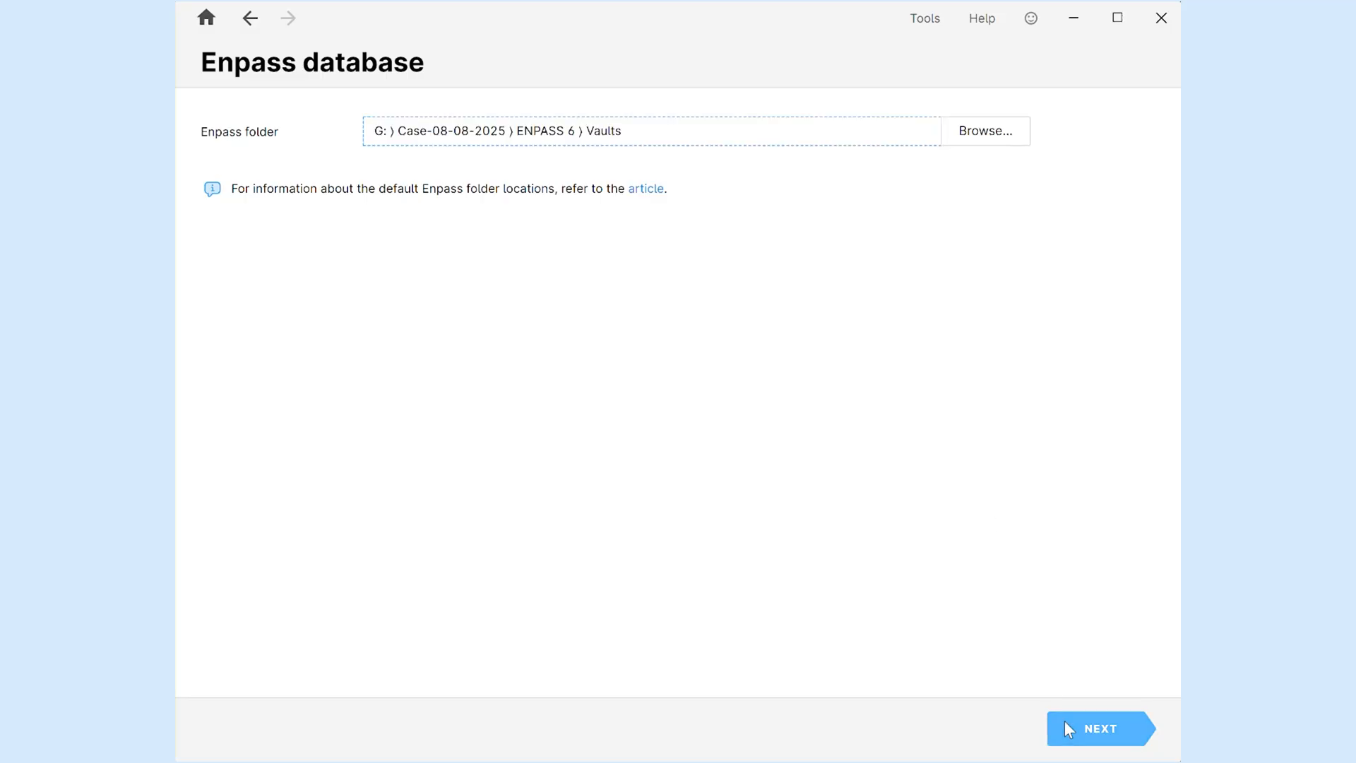
{"action": "left_click", "coordinate": [1101, 728]}
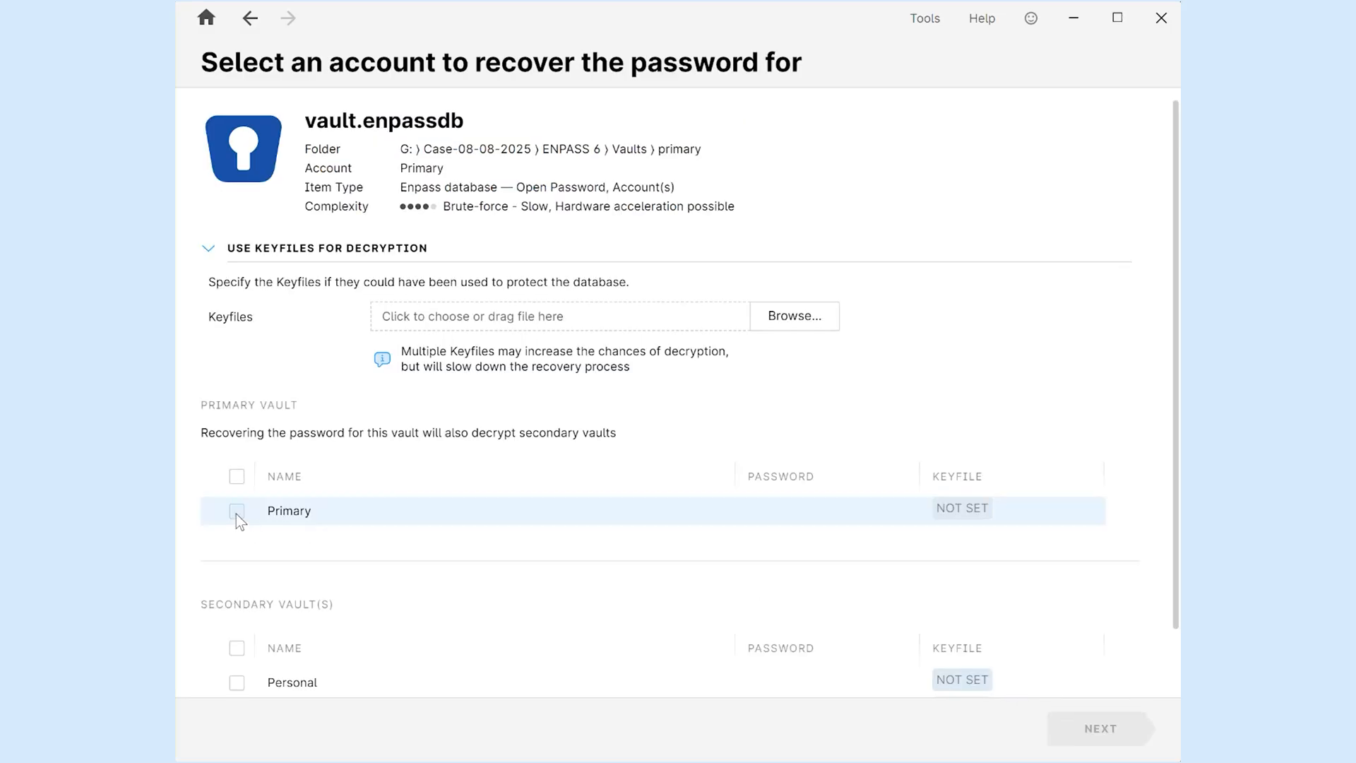
- Tick the Primary, Personal and Work vaults and confirm Keyfile.enpasskey as the keyfile
{"action": "left_click", "coordinate": [236, 510]}
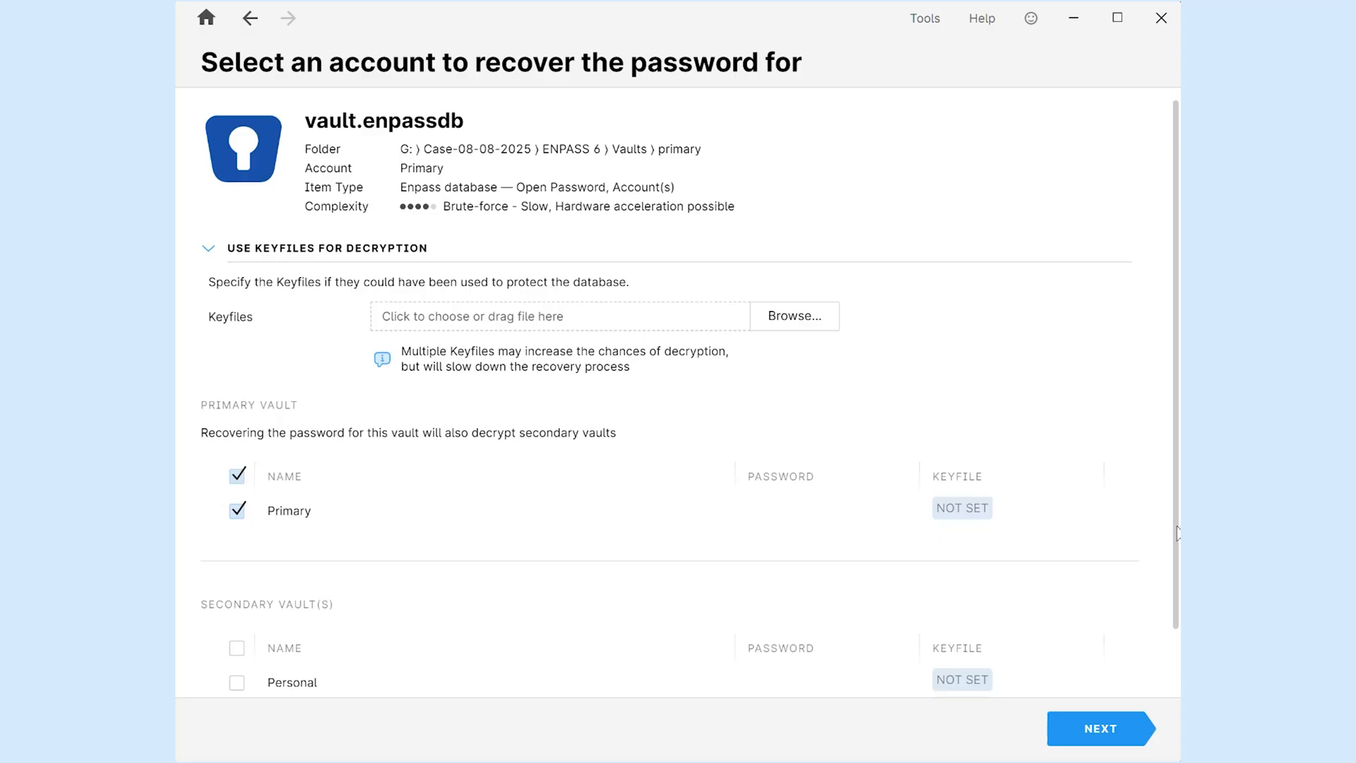
{"action": "scroll", "scroll_direction": "down", "scroll_amount": 3}
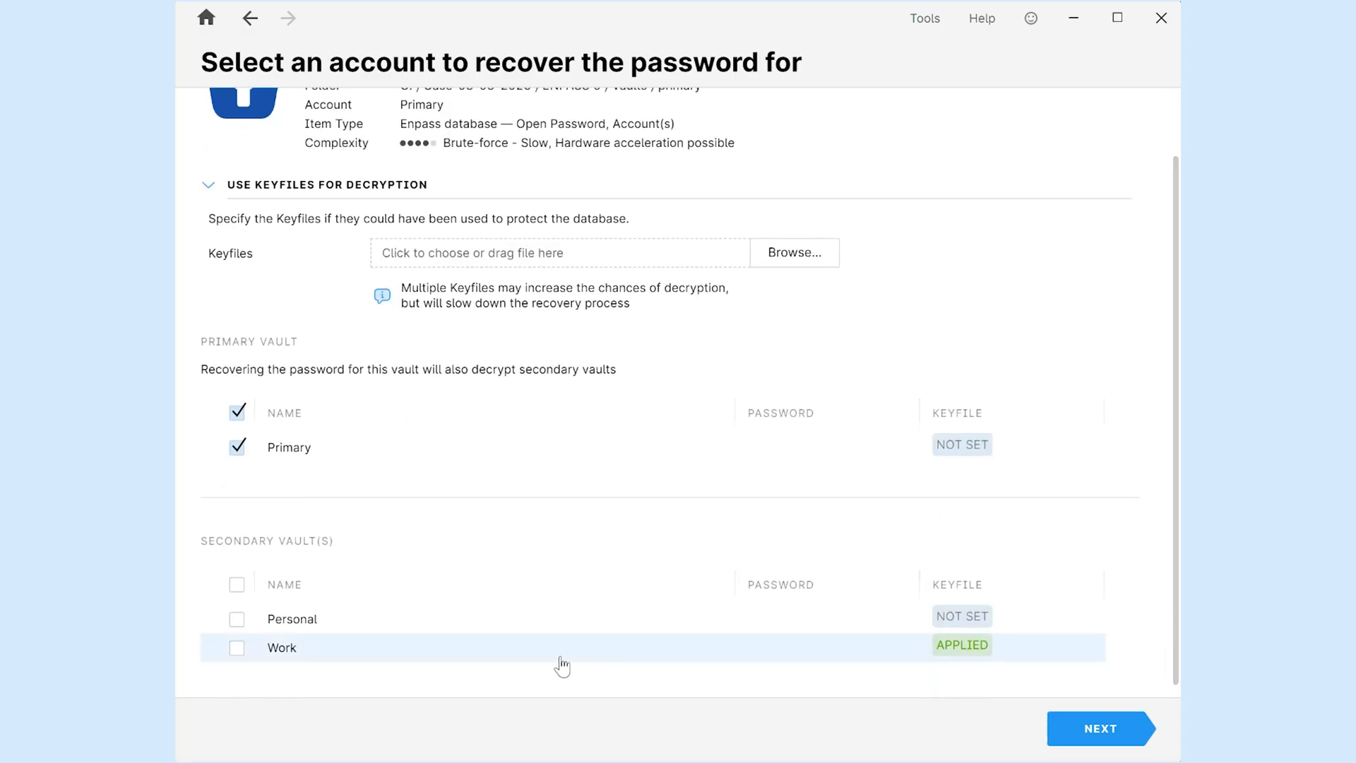
{"action": "left_click", "coordinate": [236, 584]}
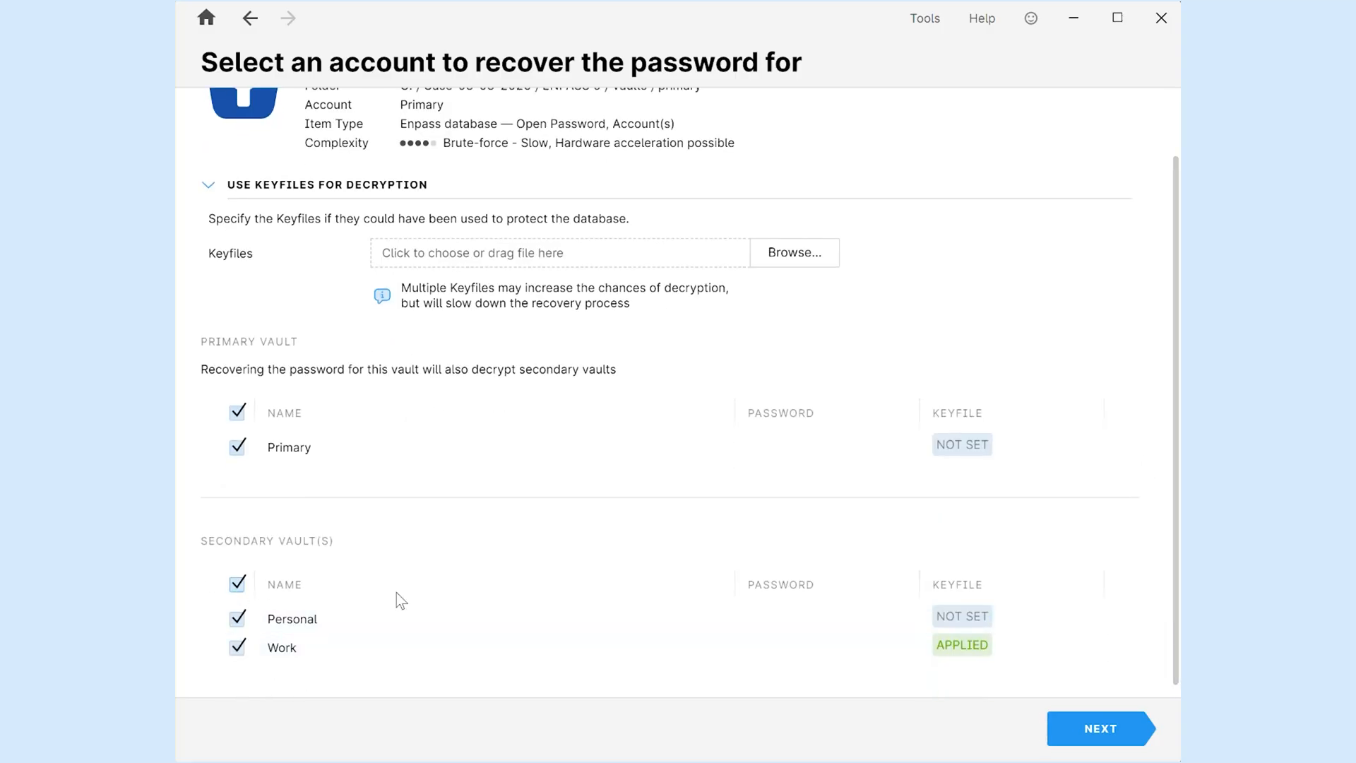
{"action": "mouse_move", "coordinate": [635, 296]}
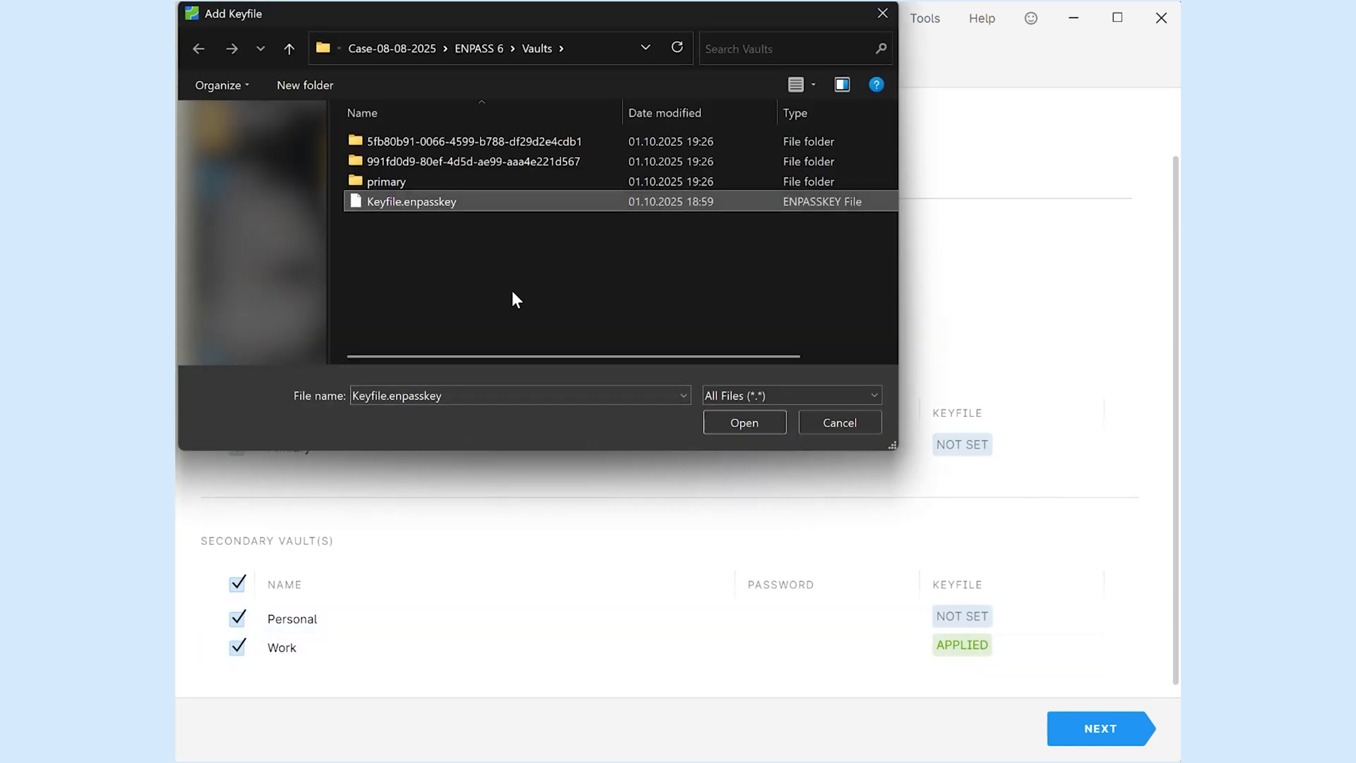
{"action": "left_click", "coordinate": [743, 423]}
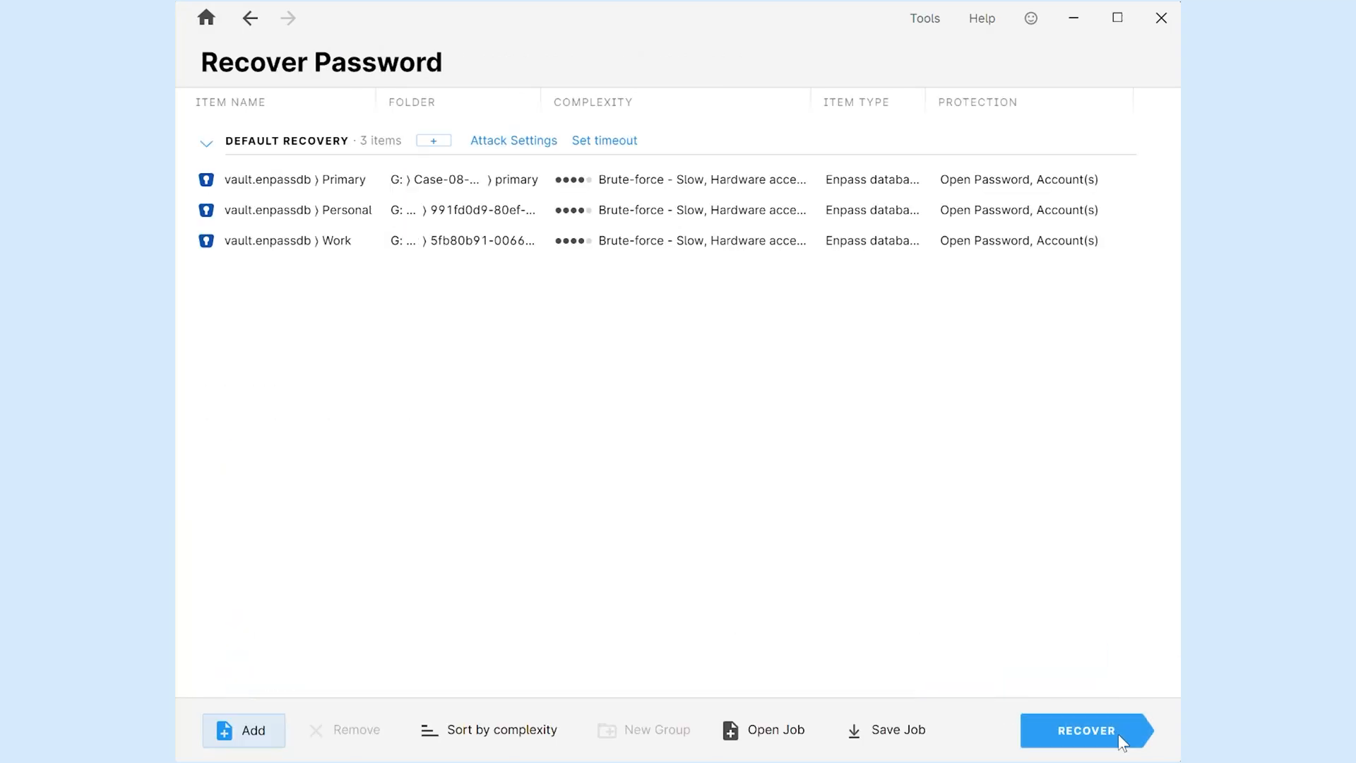
- Recover passwords for the Primary, Personal and Work vaults and review the Passwords Found results
{"action": "left_click", "coordinate": [1087, 730]}
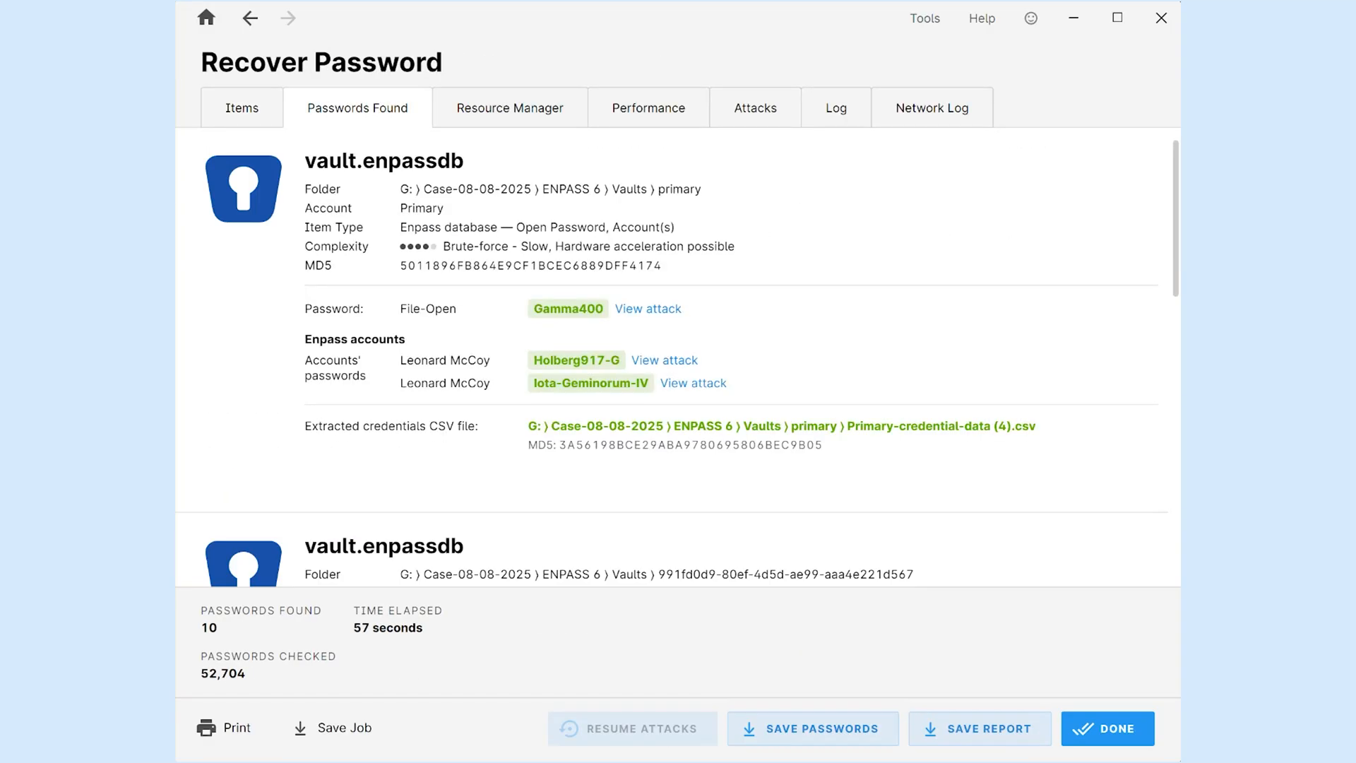
{"action": "scroll", "scroll_direction": "down", "scroll_amount": 3}
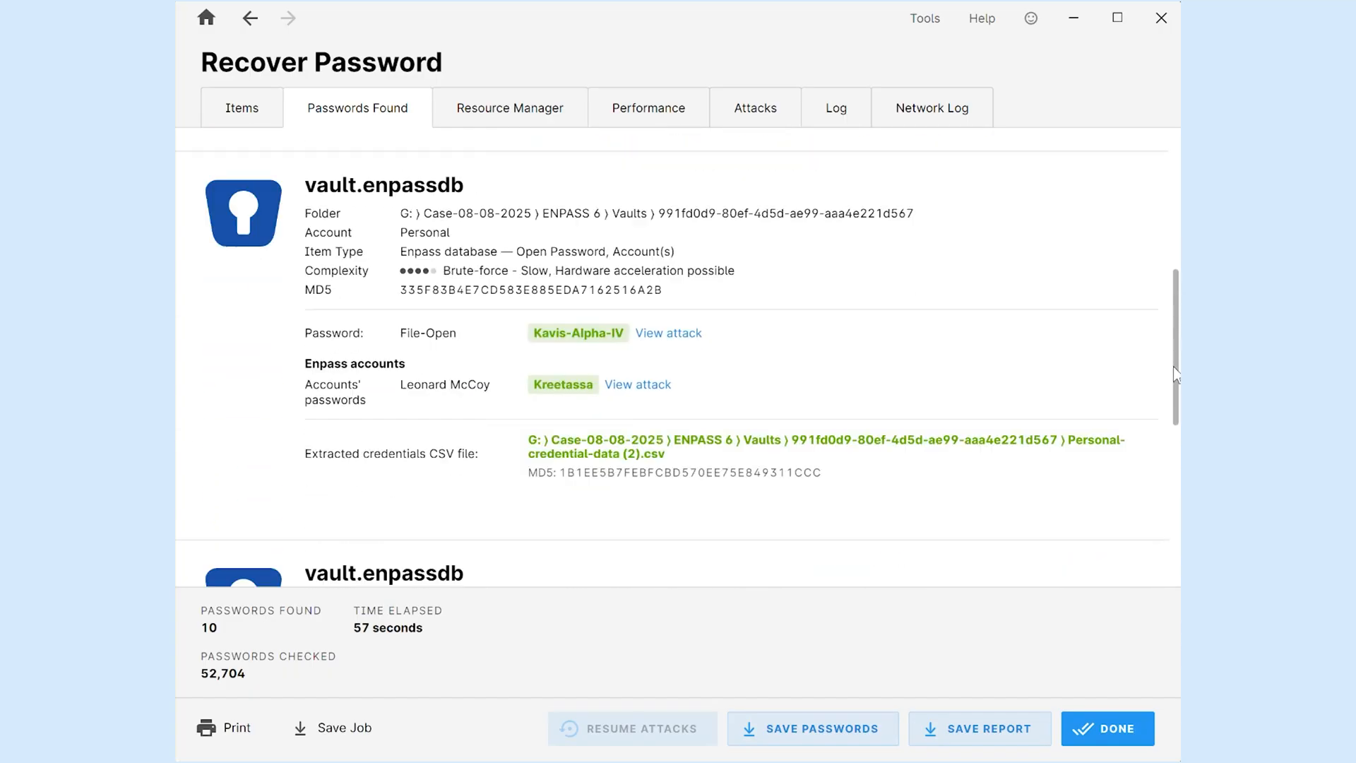
{"action": "scroll", "scroll_direction": "down", "scroll_amount": 3}
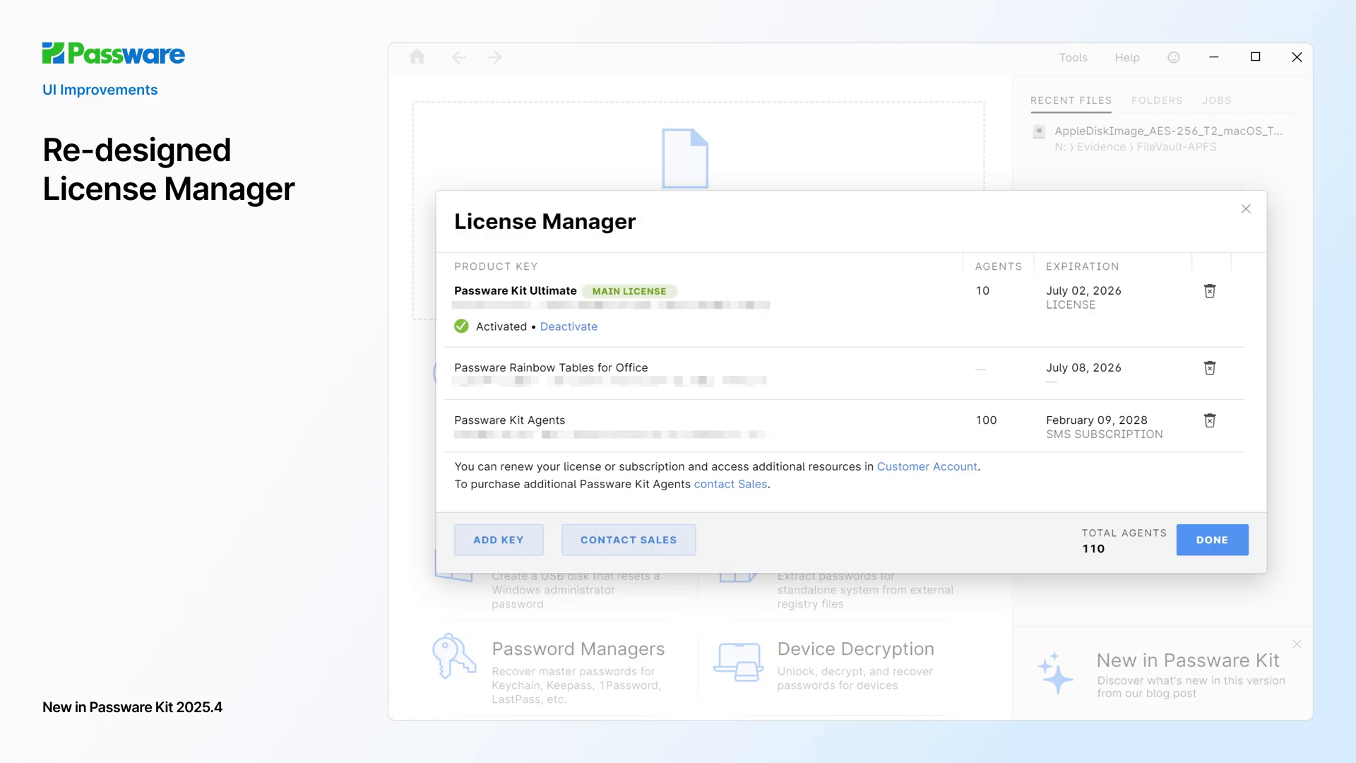
- Show the License Manager with the Ultimate, Rainbow Tables for Office and Kit Agents licences
{"action": "left_click", "coordinate": [1128, 57]}
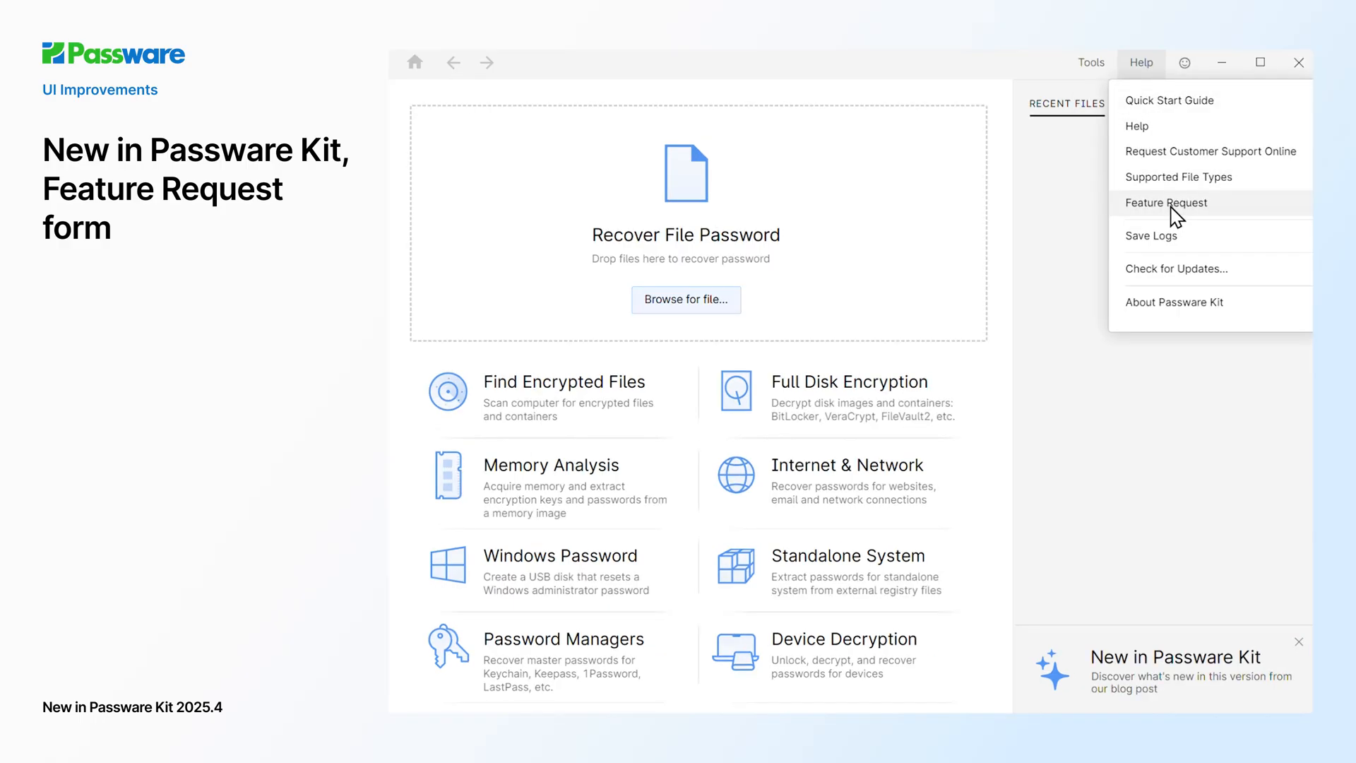
- Open the online Feature Request form from the Help menu
{"action": "left_click", "coordinate": [1167, 203]}
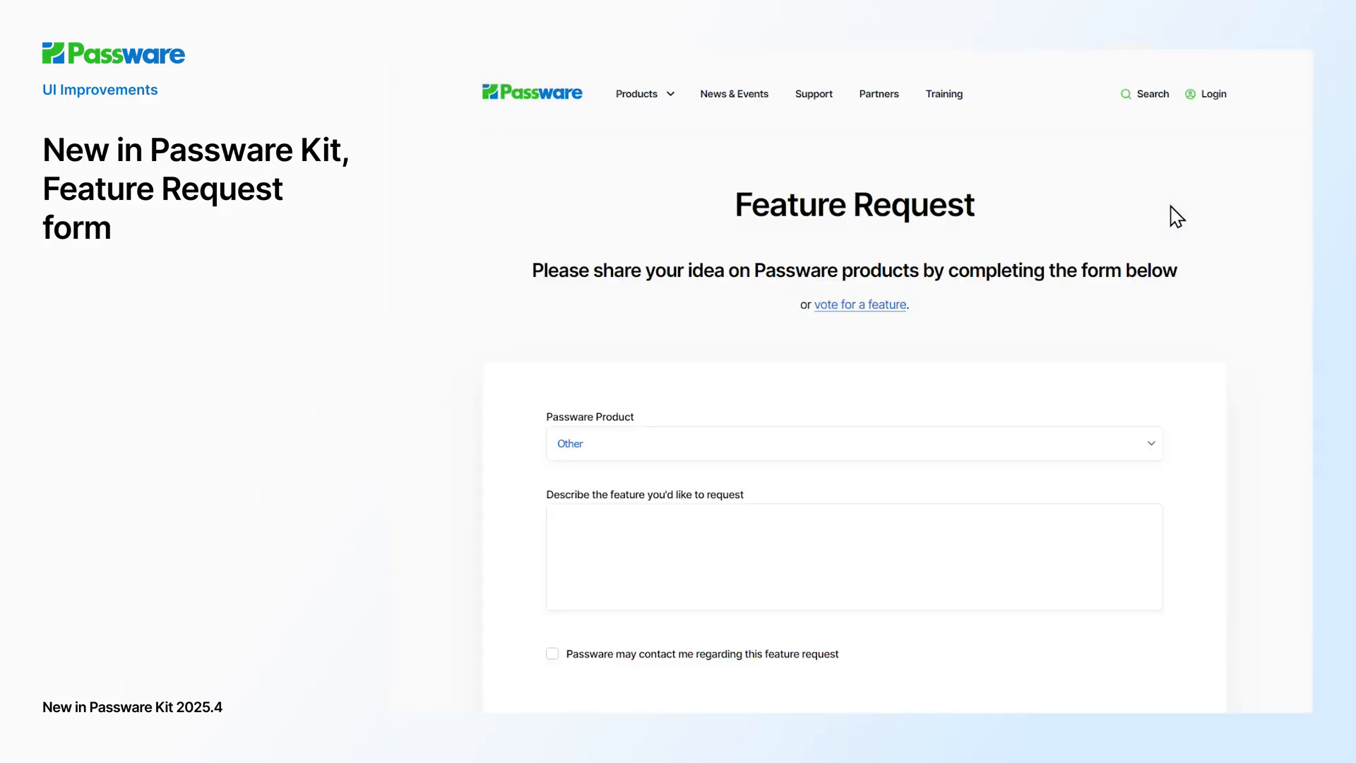